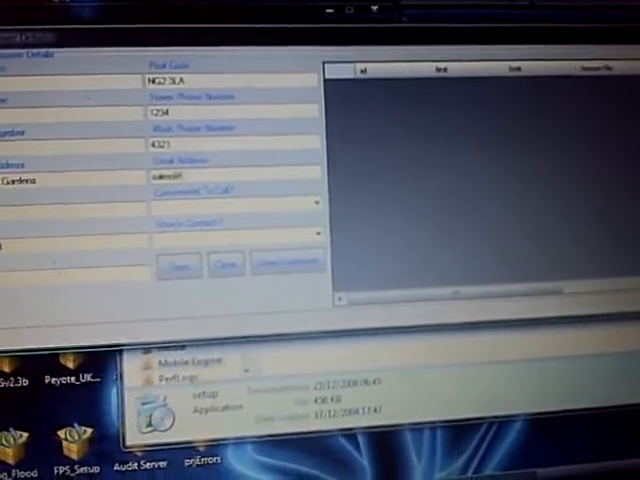
Show the Convenient To Call time options: Morning, Afternoon, Evening
{"action": "left_click", "coordinate": [310, 204]}
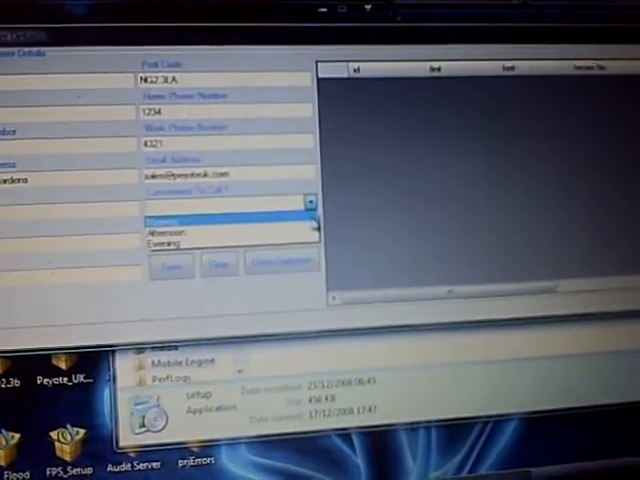